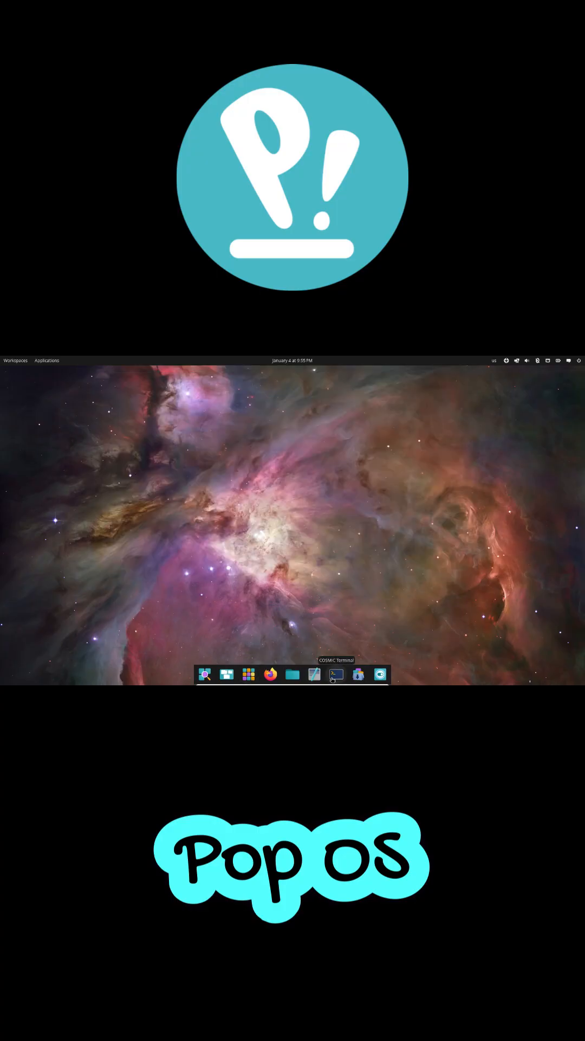
Run neofetch in COSMIC Terminal to show the Pop!_OS system information summary.
{"action": "left_click", "coordinate": [336, 674]}
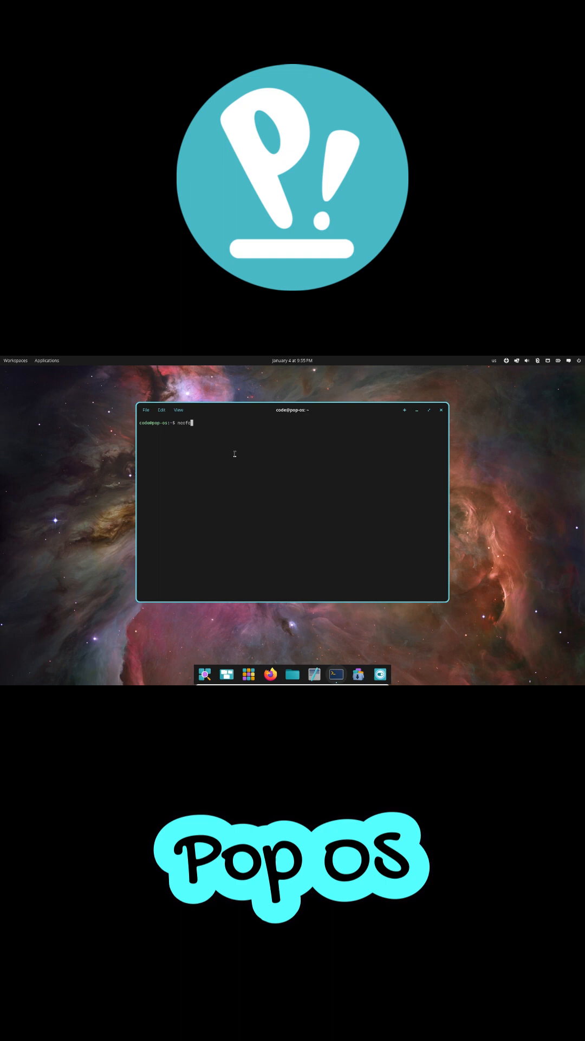
{"action": "key", "text": "Return"}
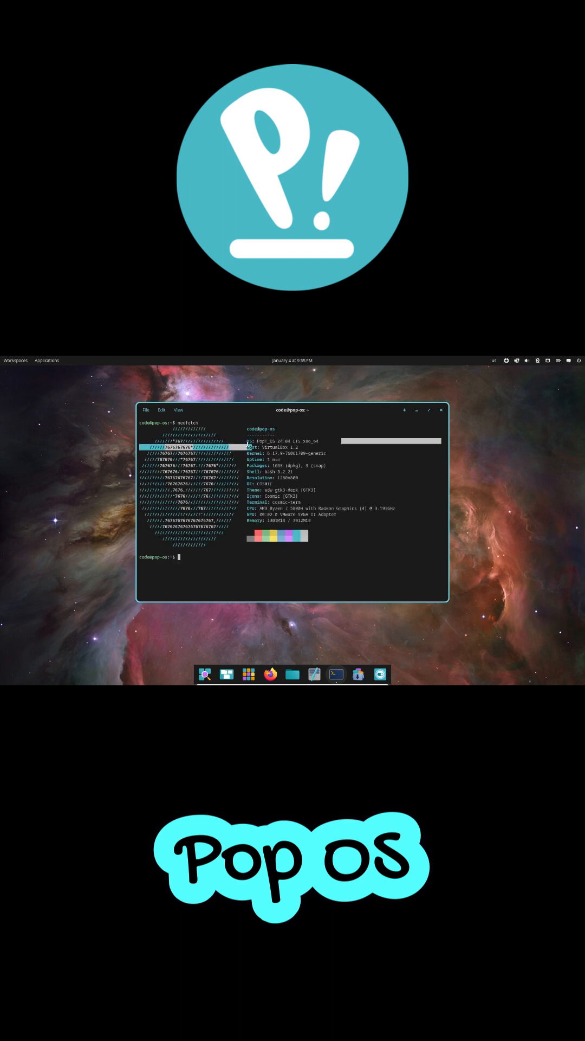
Show the Workspaces overview, tiling and power applets, then the App Library.
{"action": "left_click", "coordinate": [15, 360]}
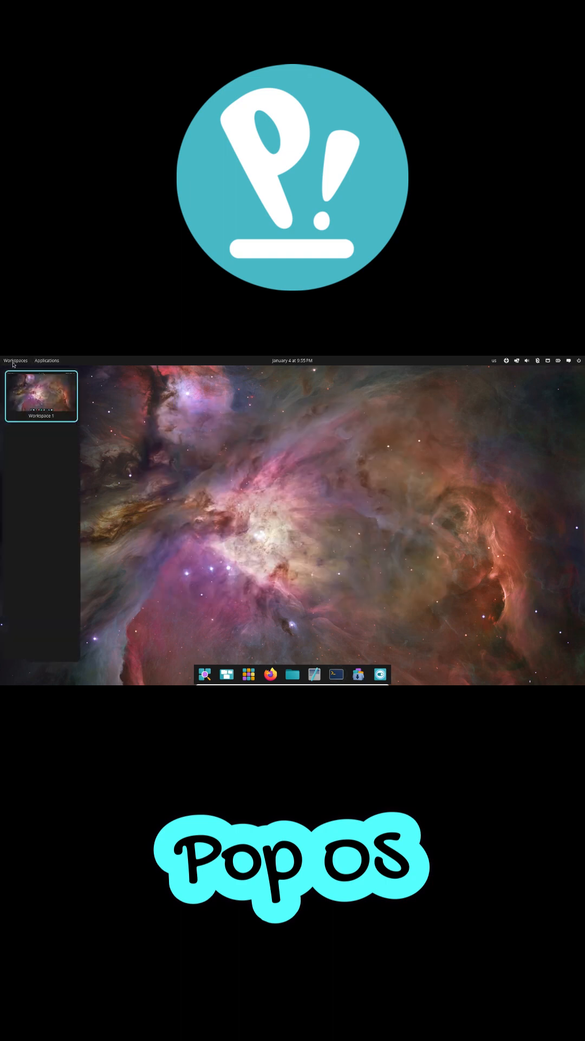
{"action": "left_click", "coordinate": [517, 360]}
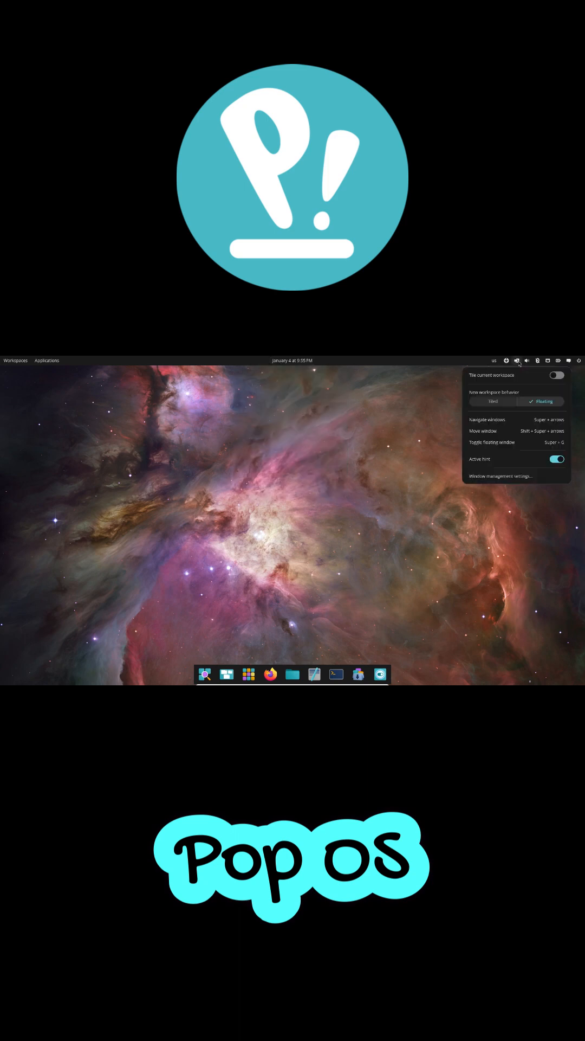
{"action": "left_click", "coordinate": [538, 361]}
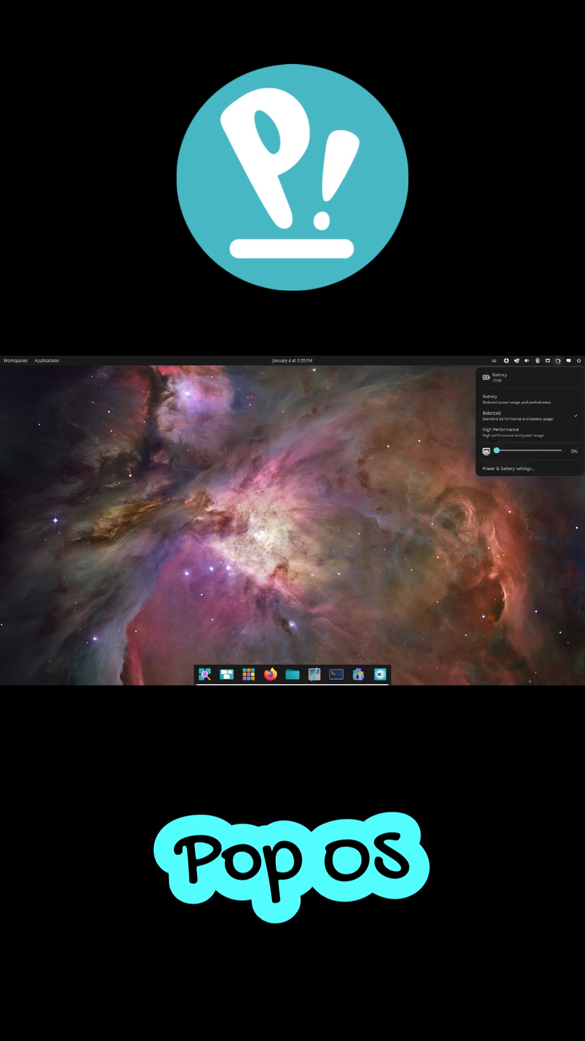
{"action": "left_click", "coordinate": [249, 674]}
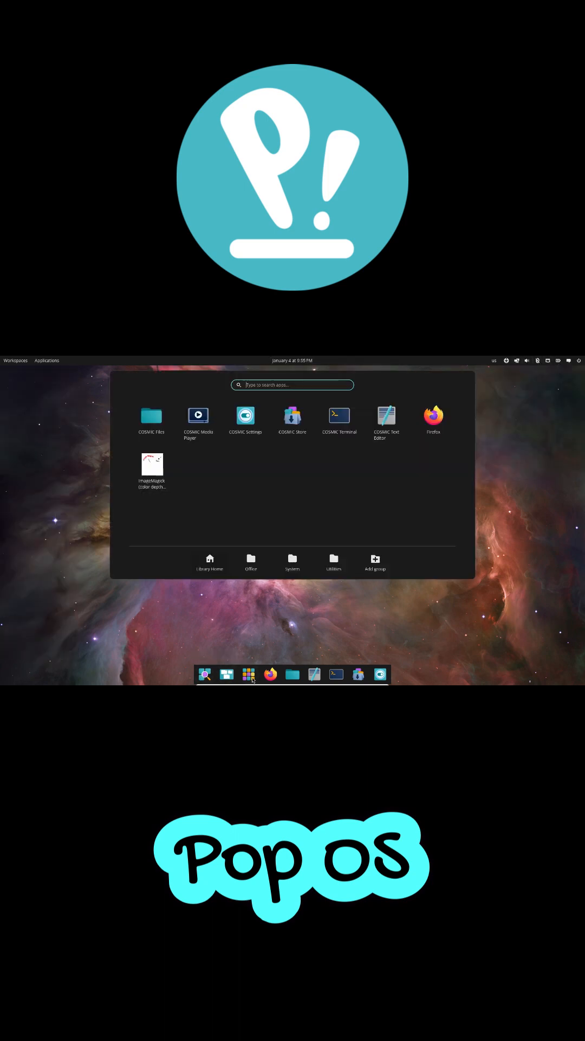
View the home folder in COSMIC Files and the Settings About page, then close both windows.
{"action": "left_click", "coordinate": [151, 417]}
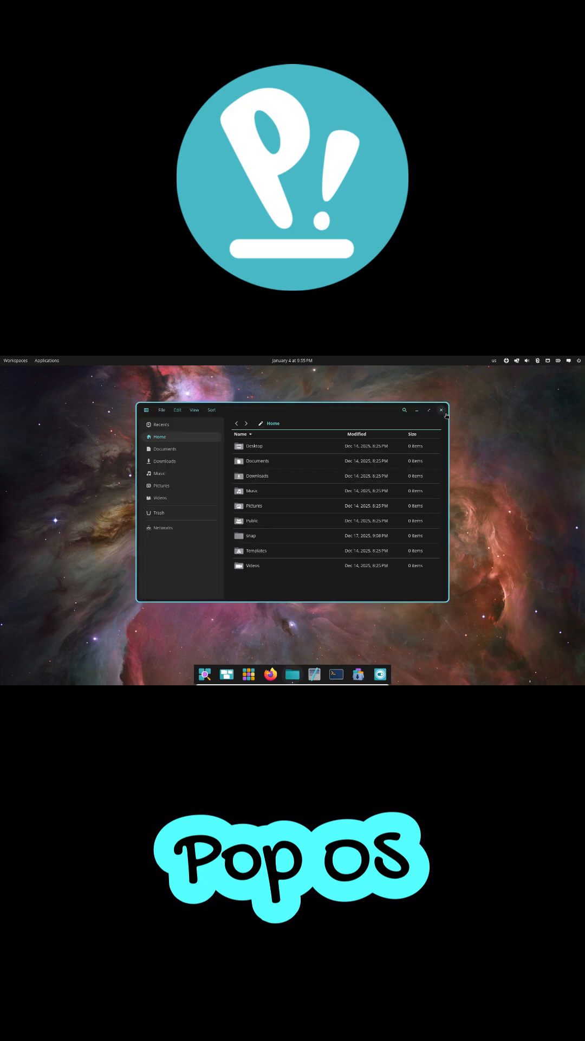
{"action": "left_click", "coordinate": [336, 674]}
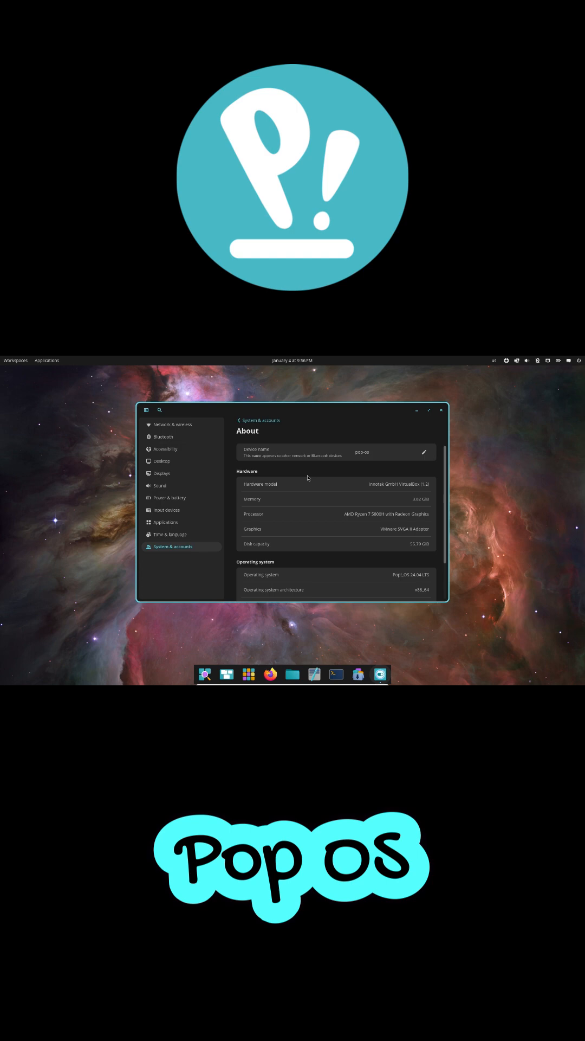
{"action": "left_click", "coordinate": [441, 410]}
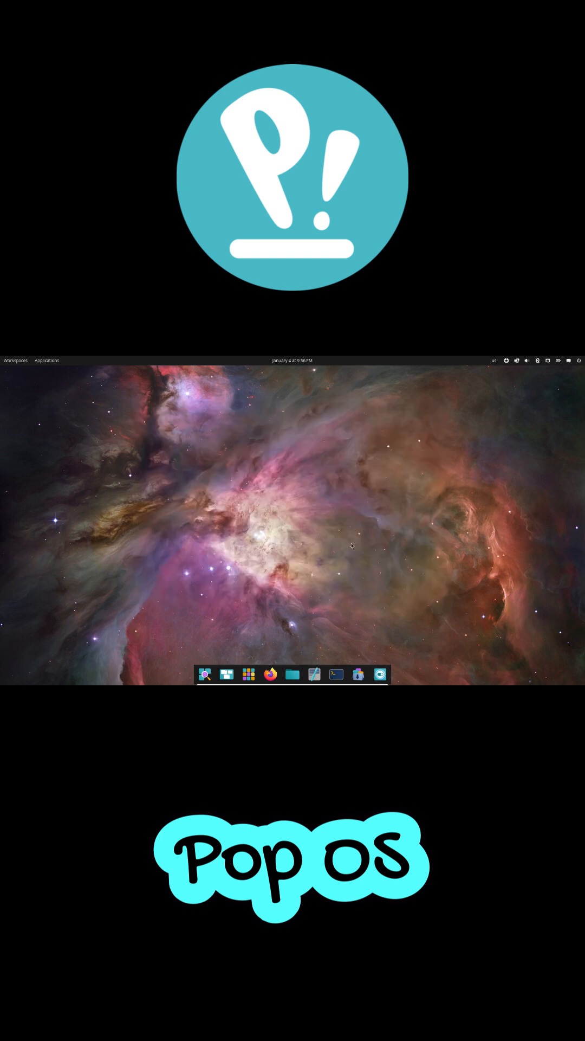
{"action": "mouse_move", "coordinate": [310, 635]}
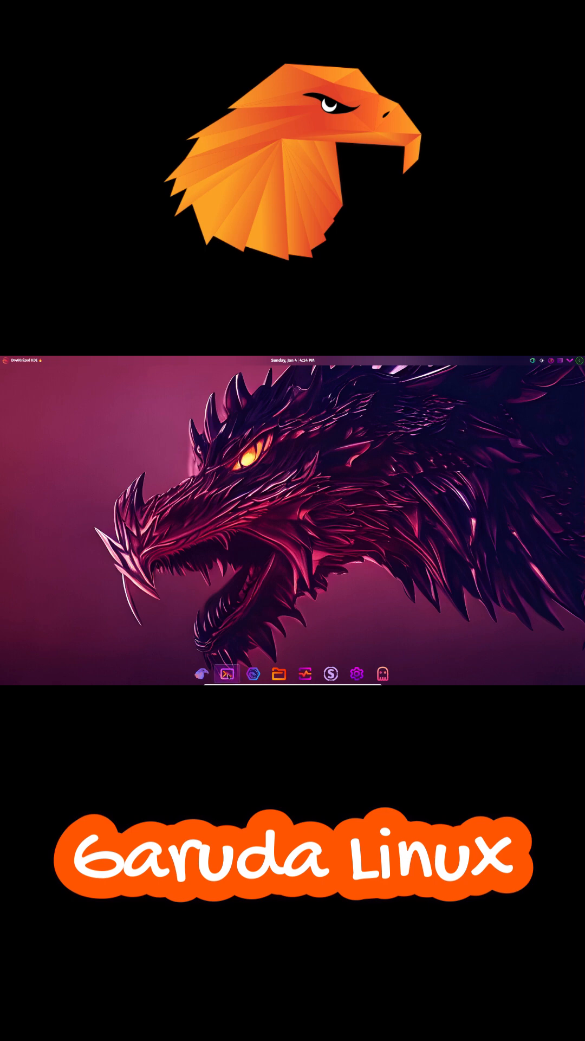
Show the launcher's full list of installed applications.
{"action": "left_click", "coordinate": [228, 674]}
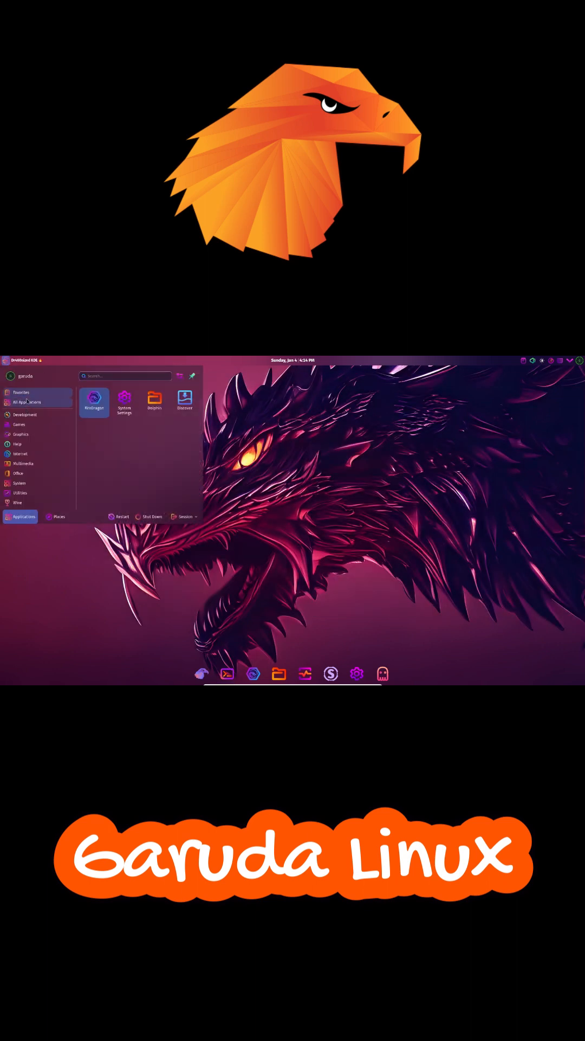
{"action": "left_click", "coordinate": [27, 401]}
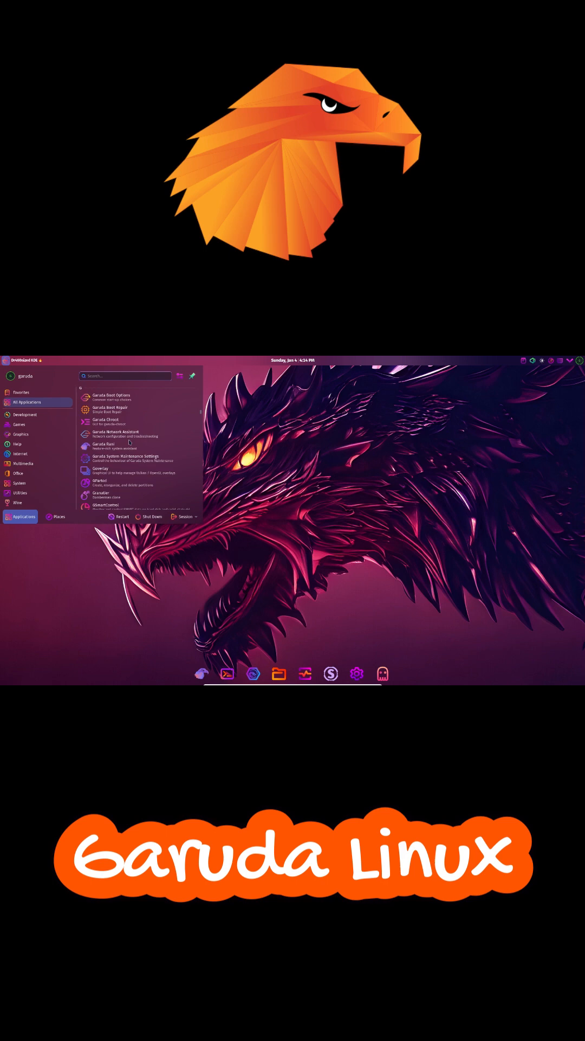
Browse the Games, Wine and Utilities launcher categories.
{"action": "left_click", "coordinate": [19, 424]}
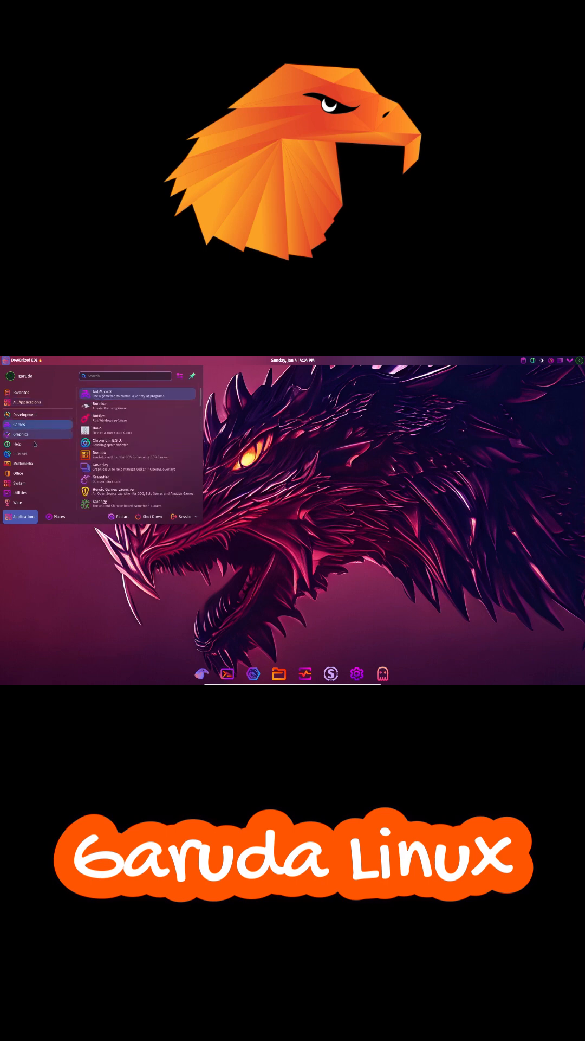
{"action": "left_click", "coordinate": [25, 463]}
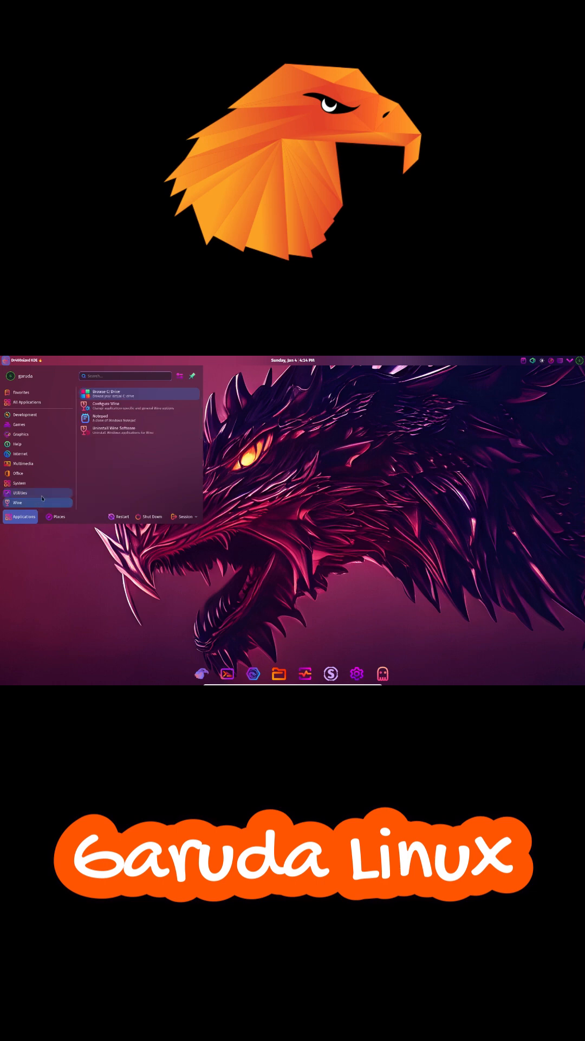
{"action": "left_click", "coordinate": [18, 493]}
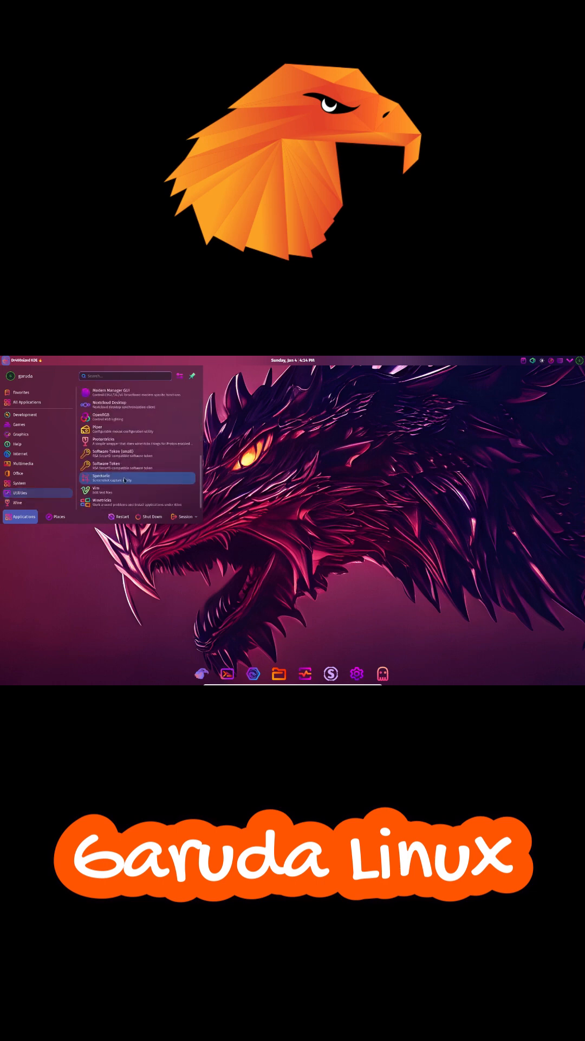
{"action": "left_click", "coordinate": [18, 483]}
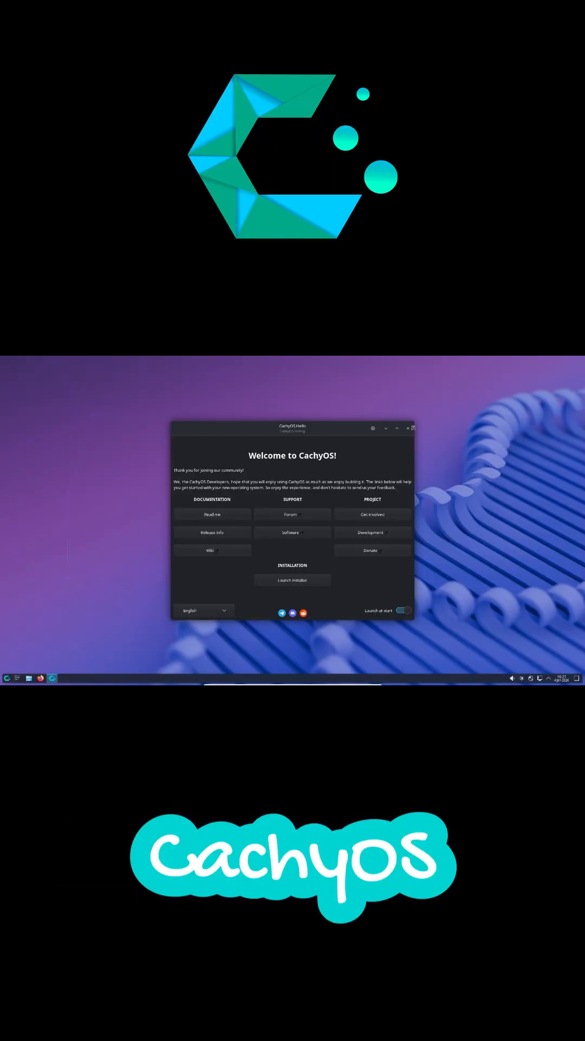
Browse the Kickoff launcher's System and Development categories, then list all applications.
{"action": "left_click", "coordinate": [6, 678]}
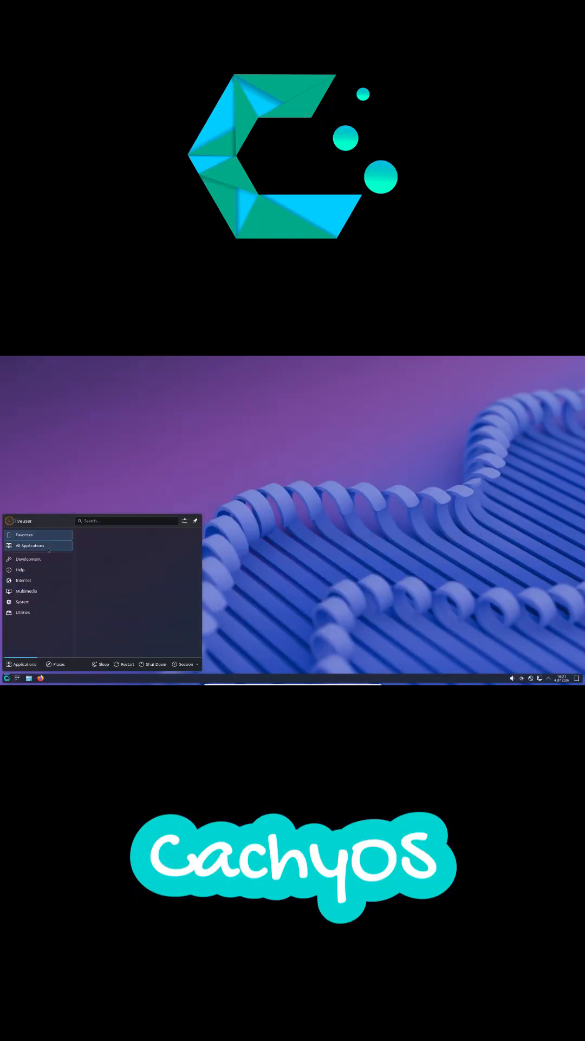
{"action": "left_click", "coordinate": [23, 602]}
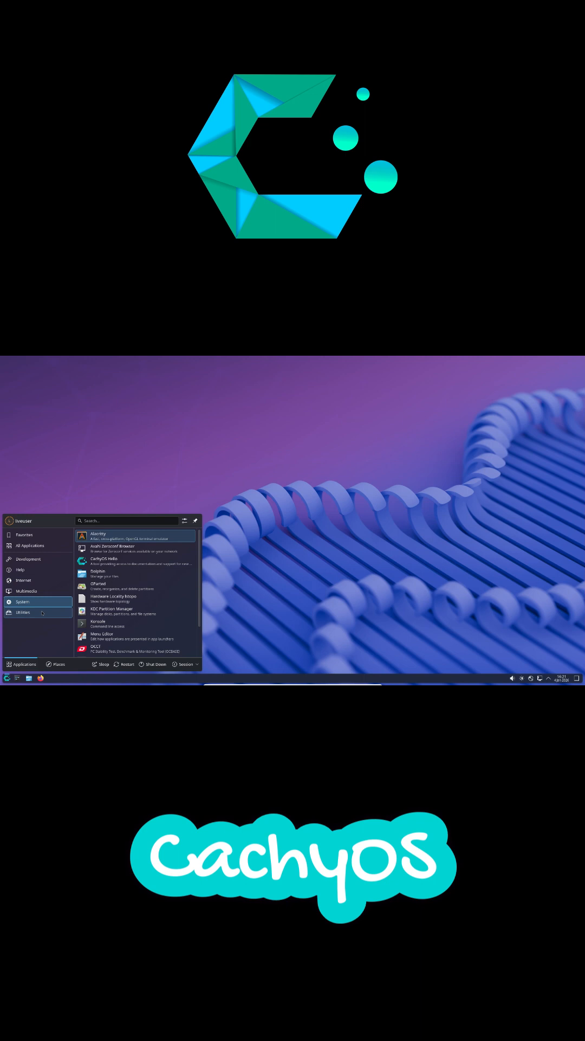
{"action": "left_click", "coordinate": [27, 558]}
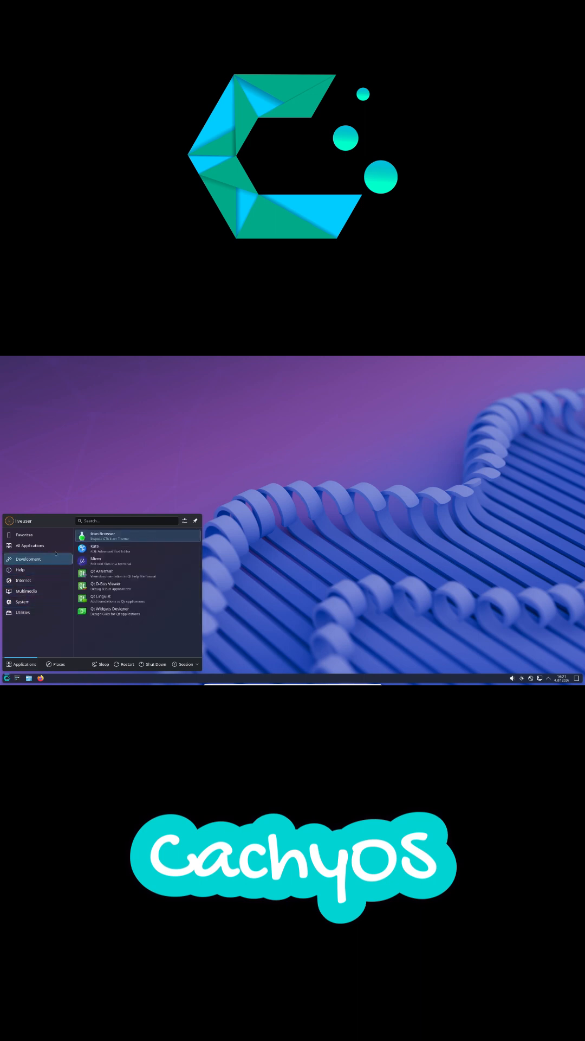
{"action": "left_click", "coordinate": [30, 544]}
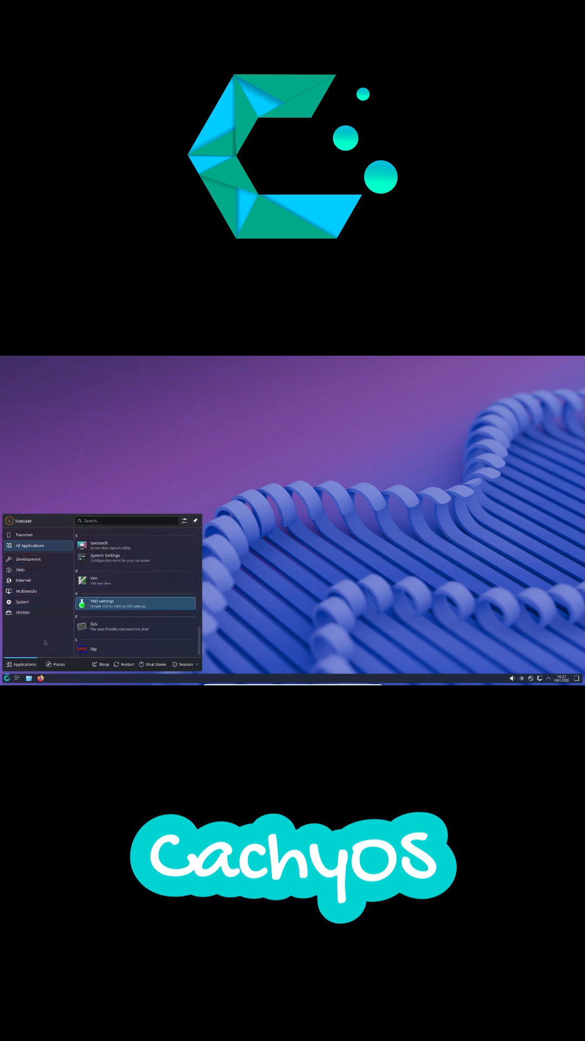